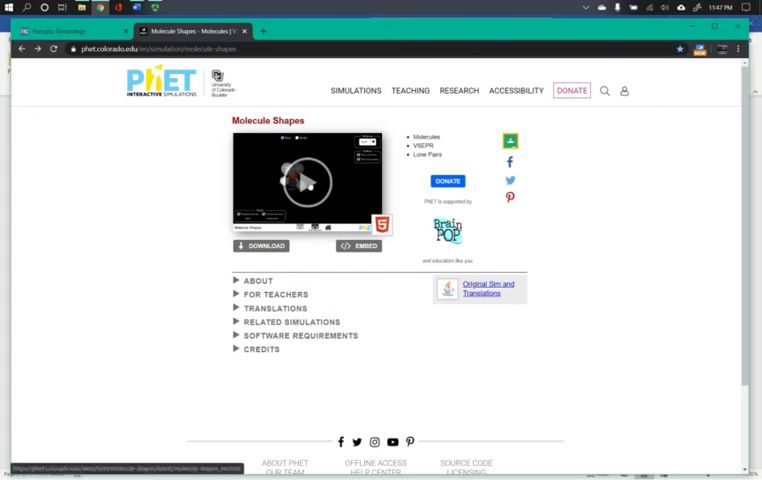
Start the Molecule Shapes simulation from its preview on the PhET page.
click(308, 178)
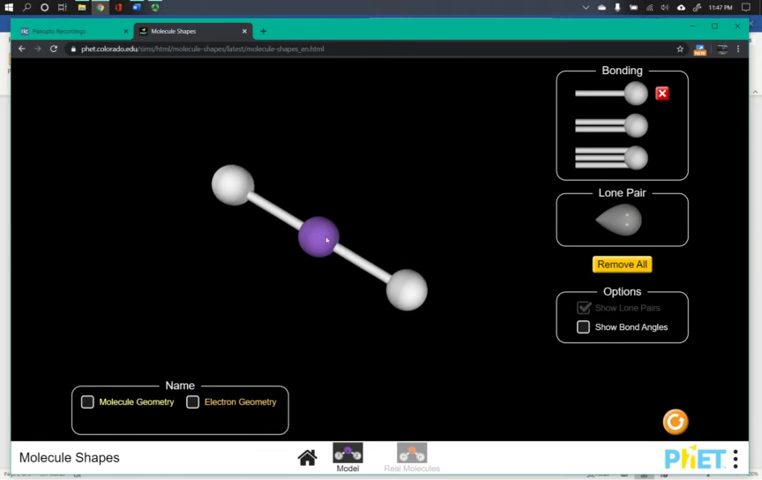
mouse_move(288, 260)
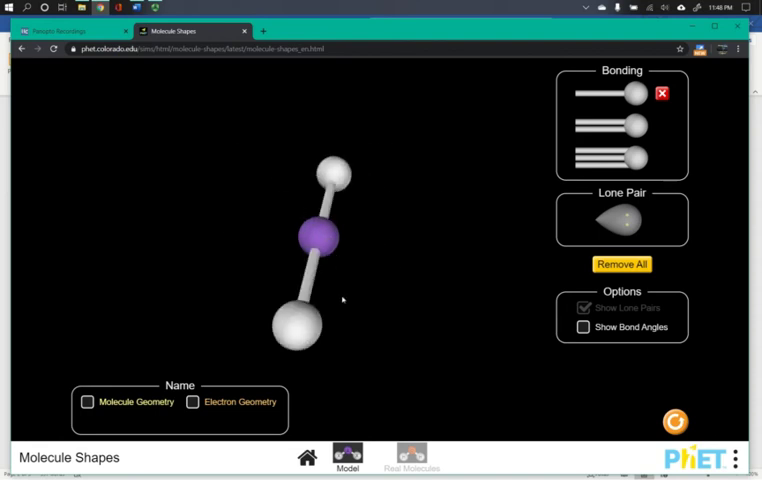
Rotate the two-atom molecule in the play area to view it from another angle.
drag(344, 300, 428, 266)
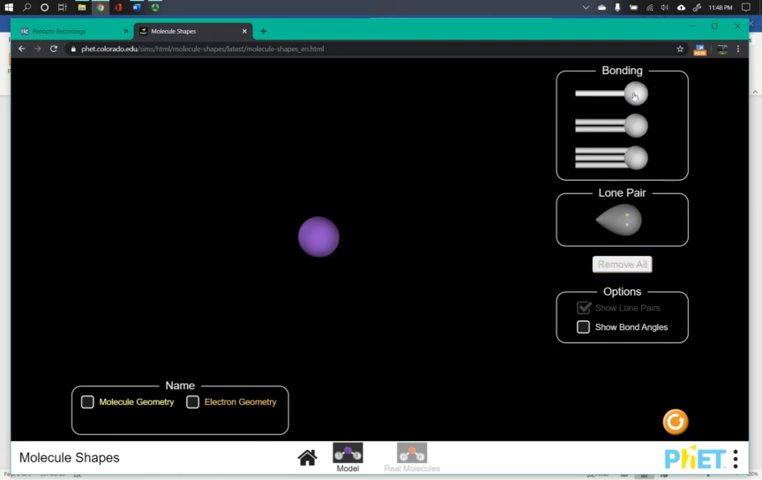
Add a single bond, a double bond and one lone pair to the central atom.
click(632, 92)
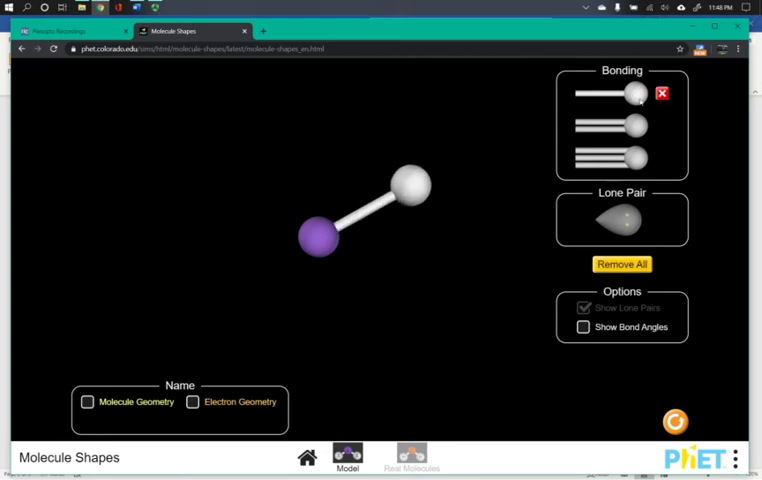
click(632, 126)
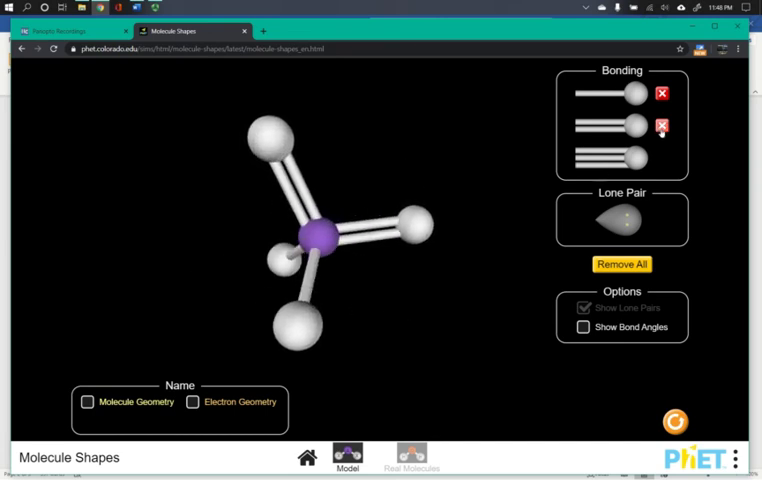
click(660, 126)
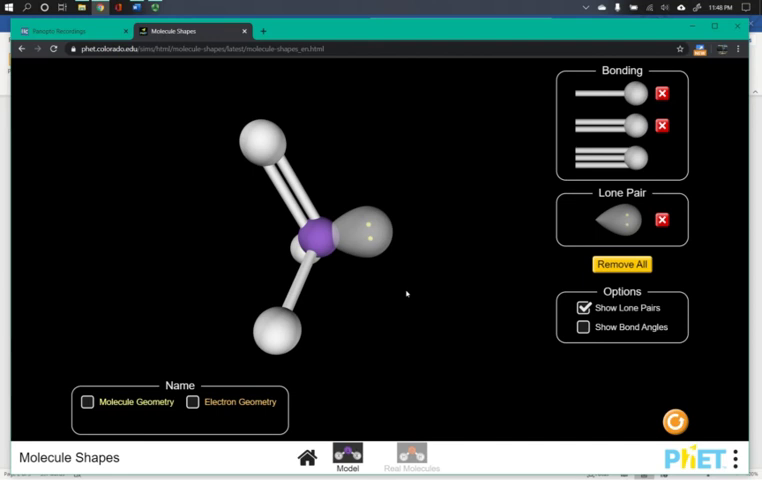
mouse_move(392, 292)
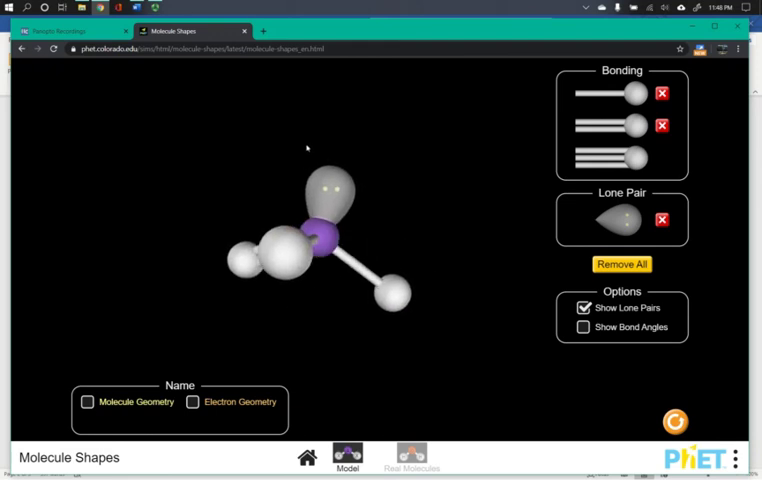
Rotate the molecule so the lone pair shows above the central atom.
drag(308, 148, 272, 214)
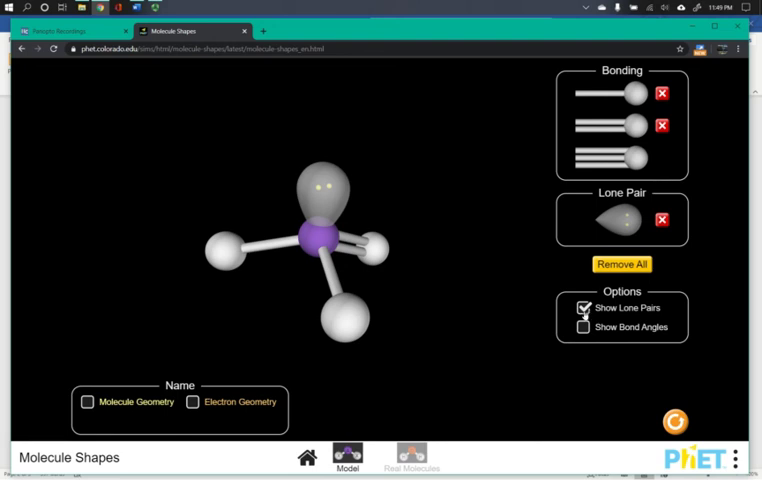
click(582, 308)
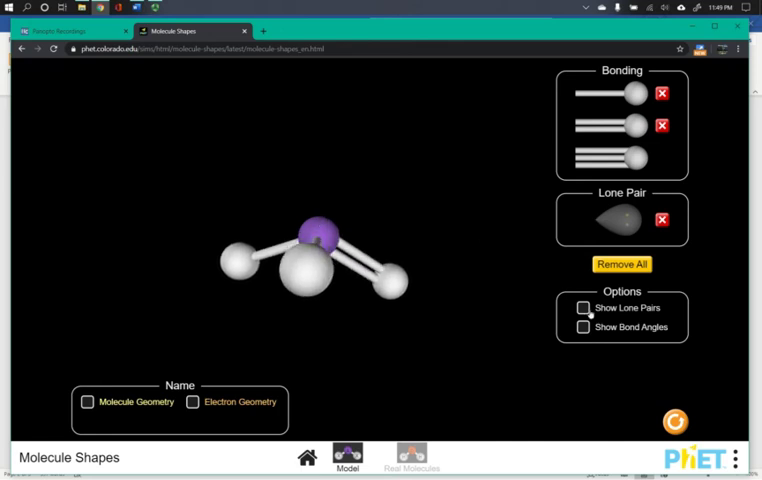
click(584, 308)
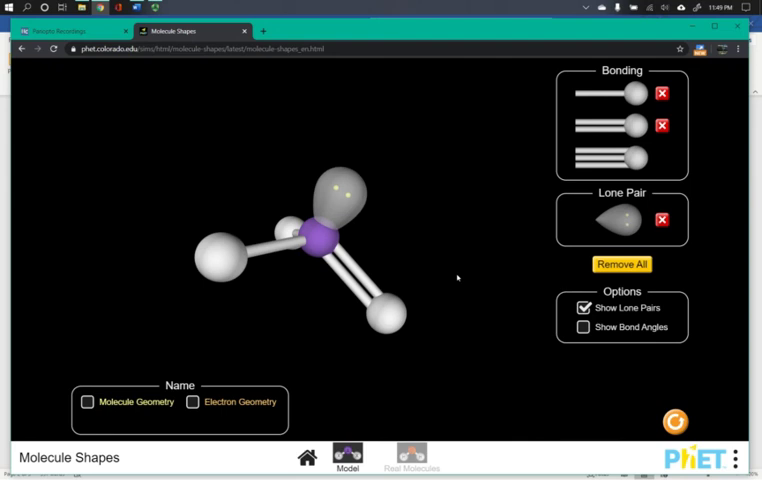
mouse_move(450, 278)
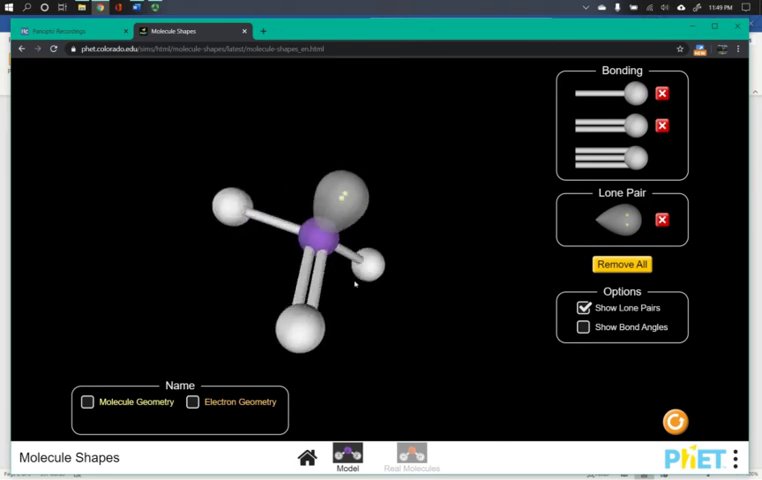
drag(356, 284, 446, 308)
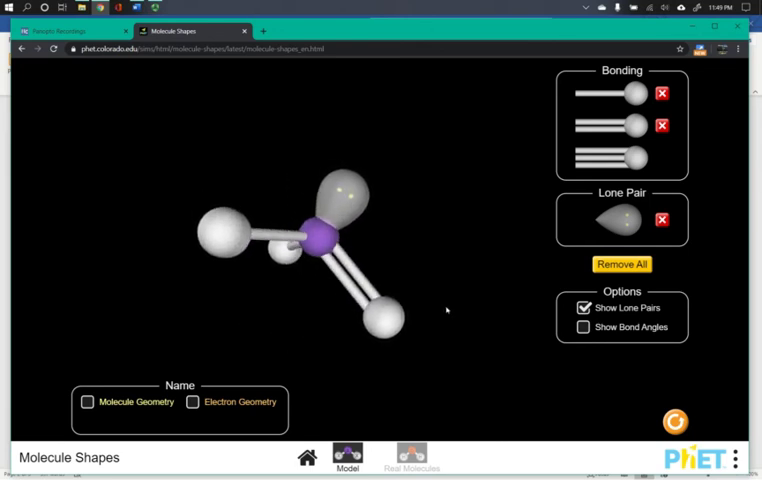